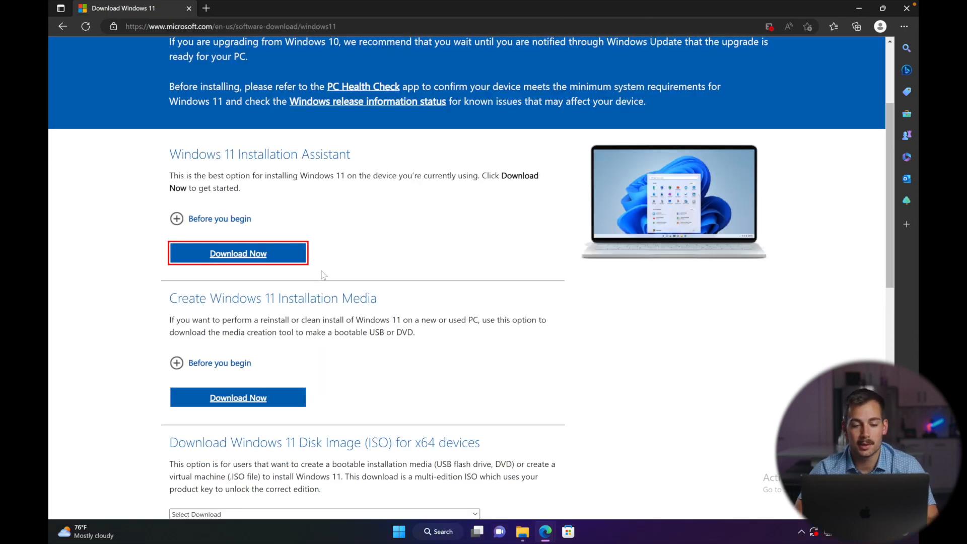
# Step: Start downloading the multi-edition Windows 11 ISO in English, 64-bit, from Microsoft's download page
pyautogui.click(323, 240)
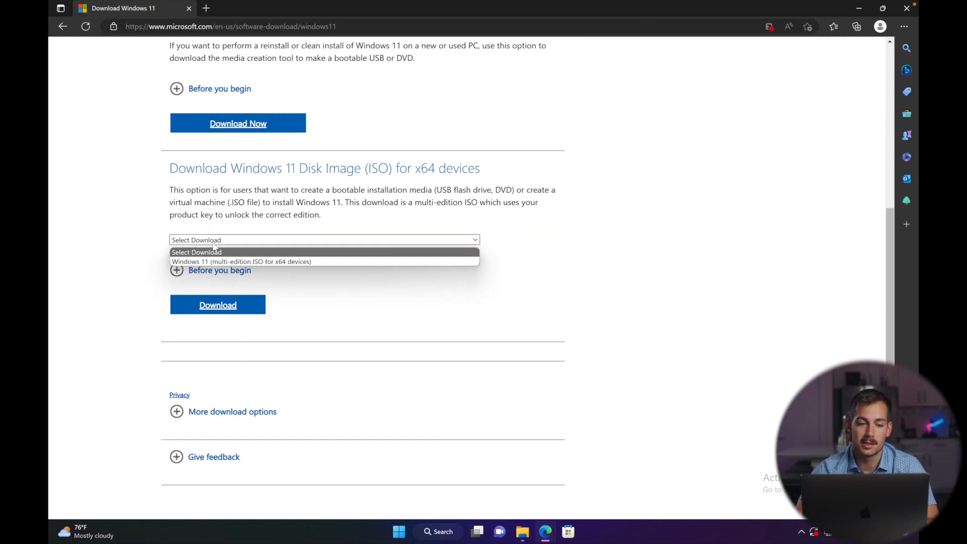
pyautogui.click(218, 304)
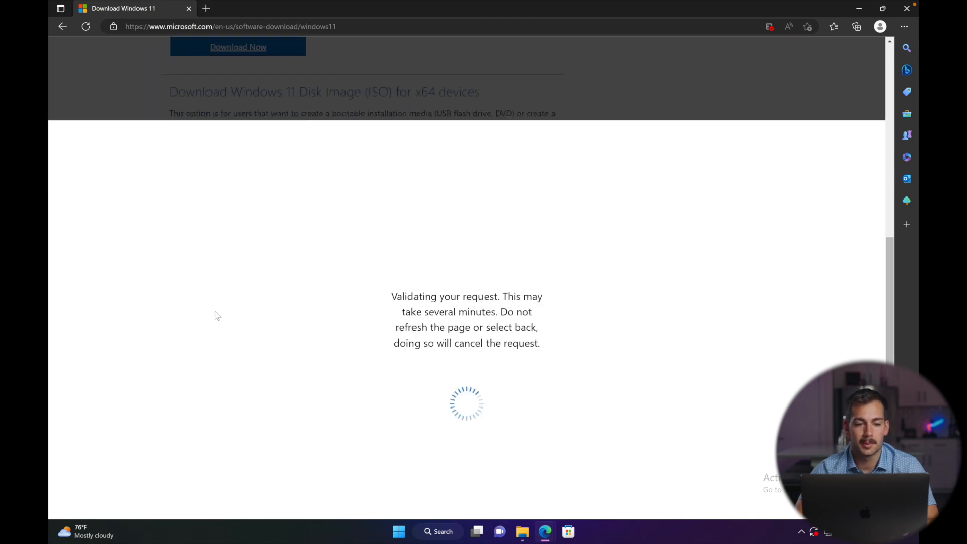
pyautogui.click(264, 229)
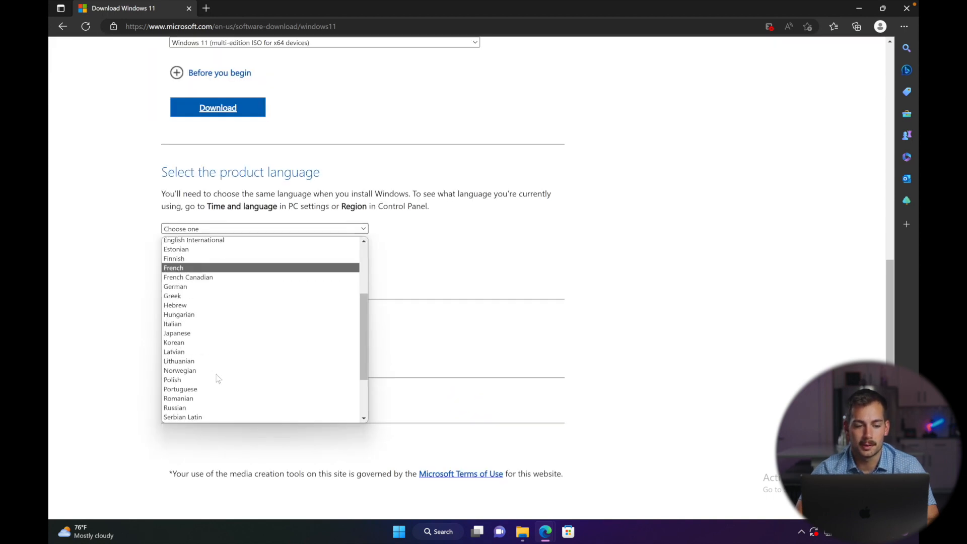
pyautogui.click(218, 108)
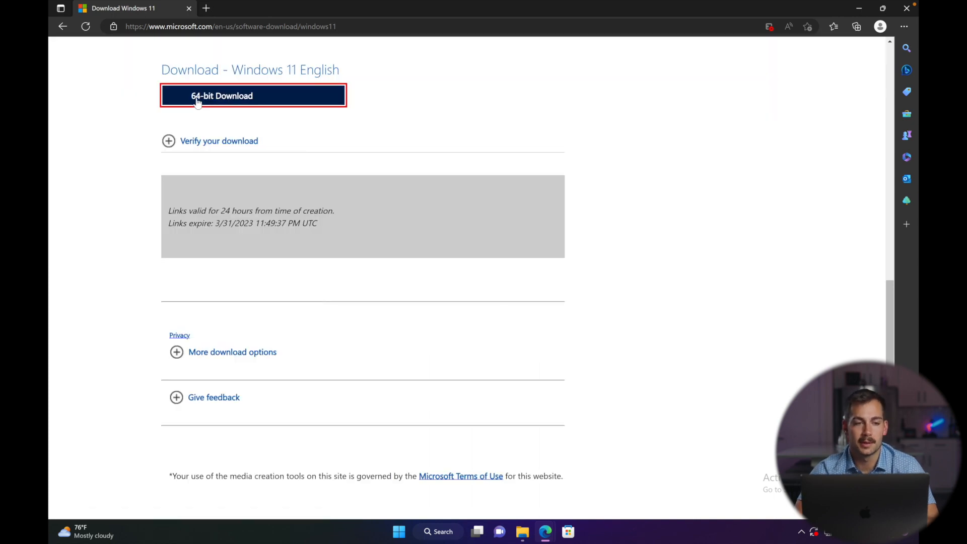
pyautogui.click(856, 26)
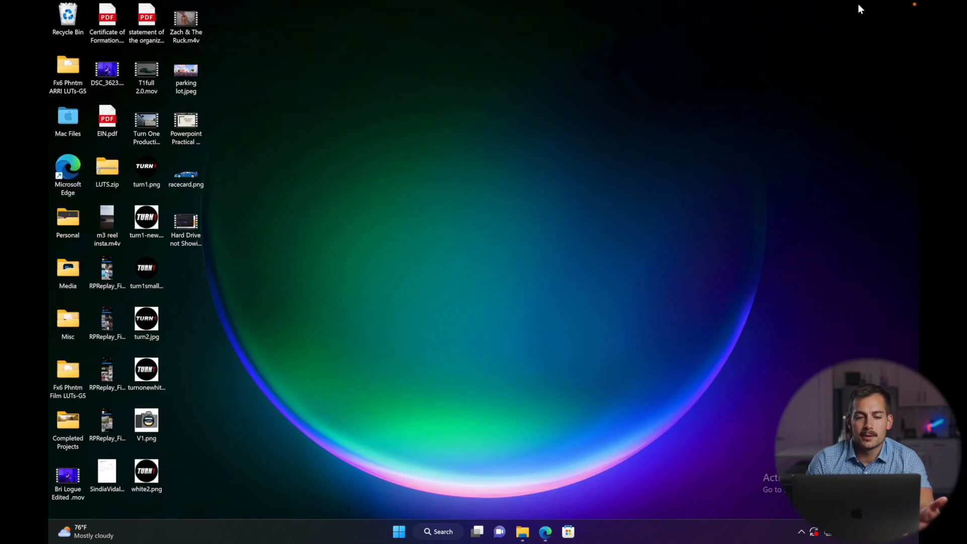
pyautogui.moveTo(406, 524)
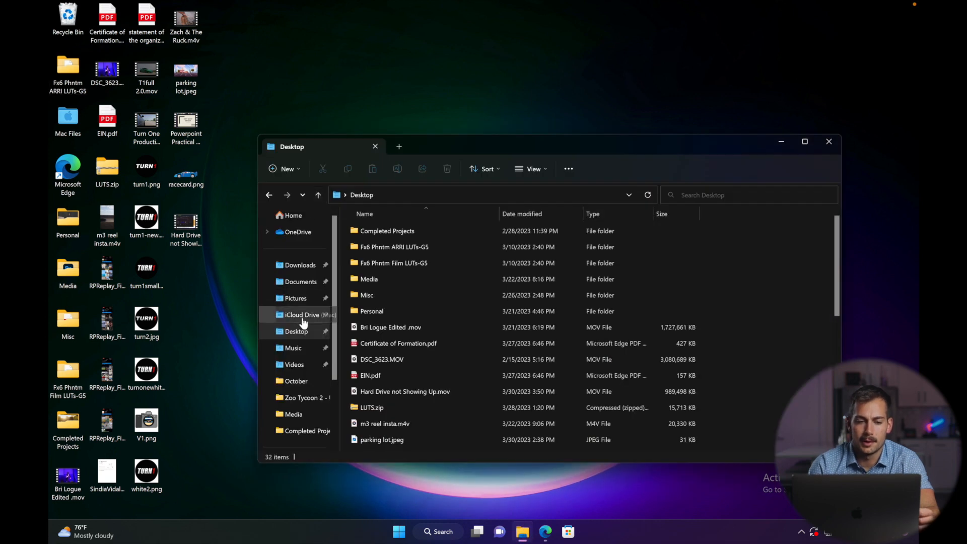
# Step: Mount the Win11_22H2_English_x64v1 ISO from Downloads and select setup.exe in its contents
pyautogui.click(301, 265)
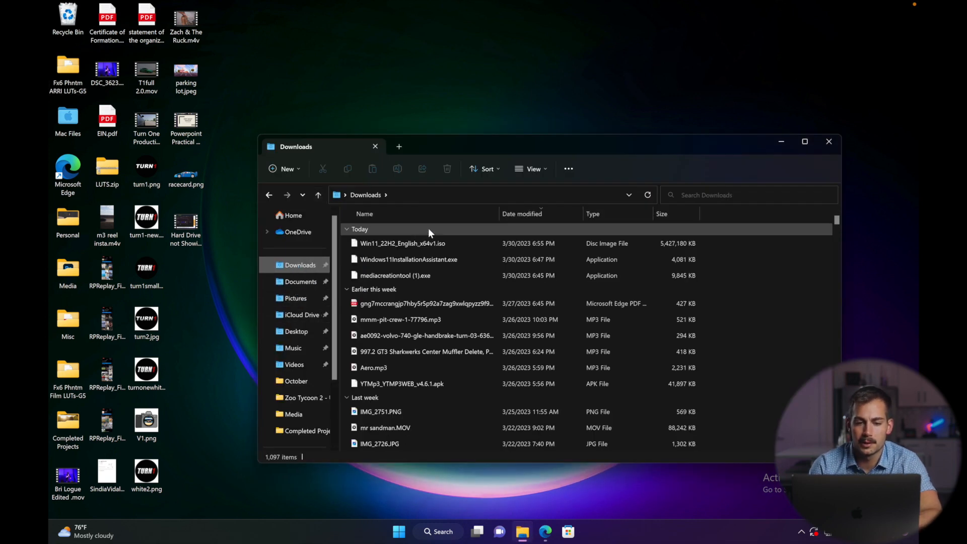
pyautogui.rightClick(401, 243)
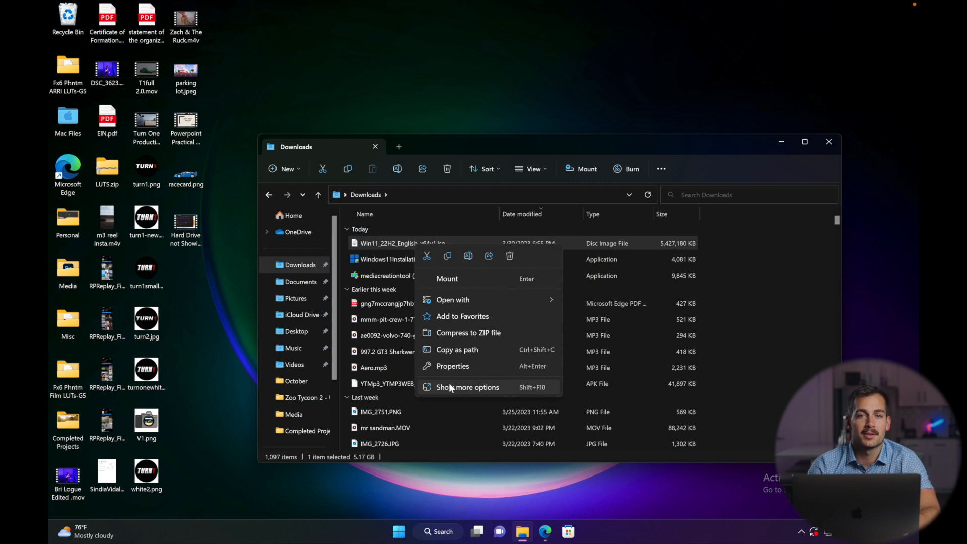
pyautogui.click(466, 386)
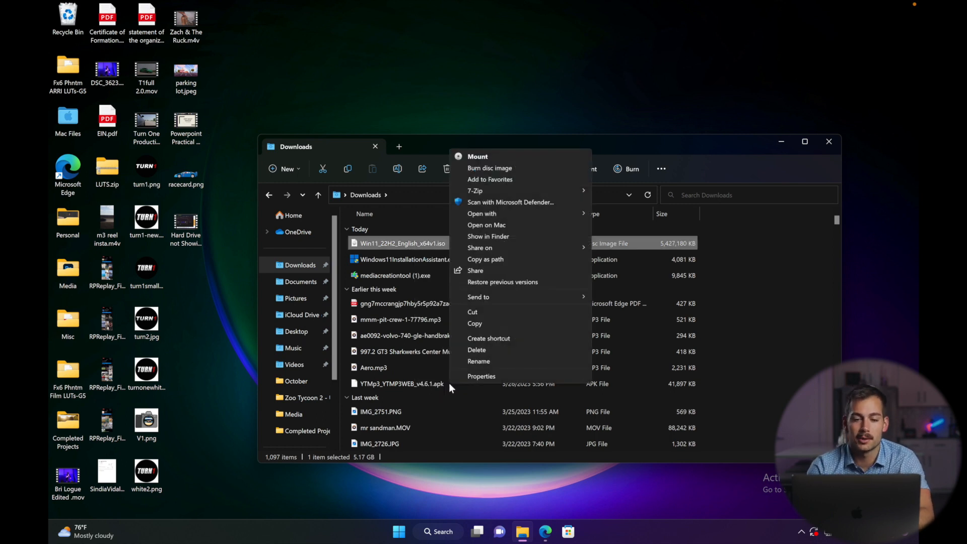
pyautogui.click(477, 156)
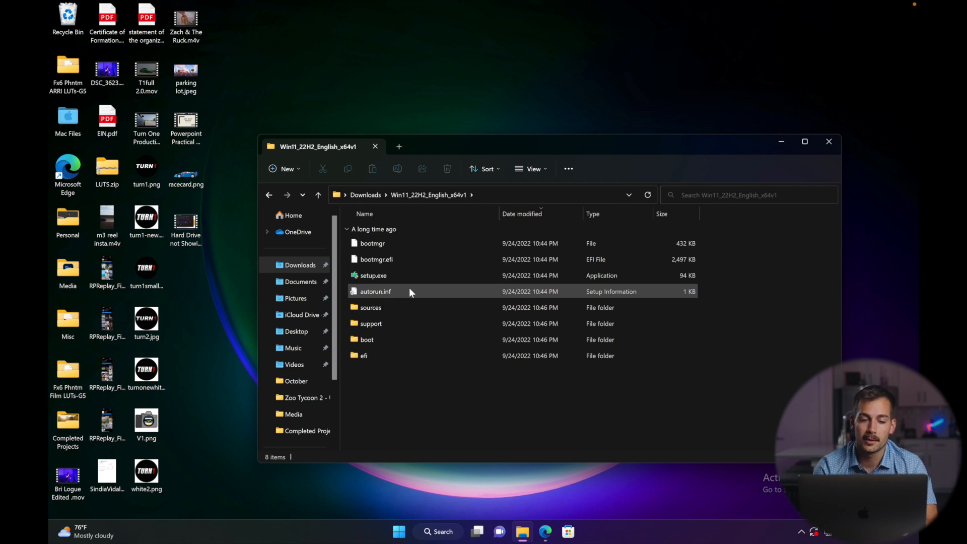
pyautogui.click(372, 275)
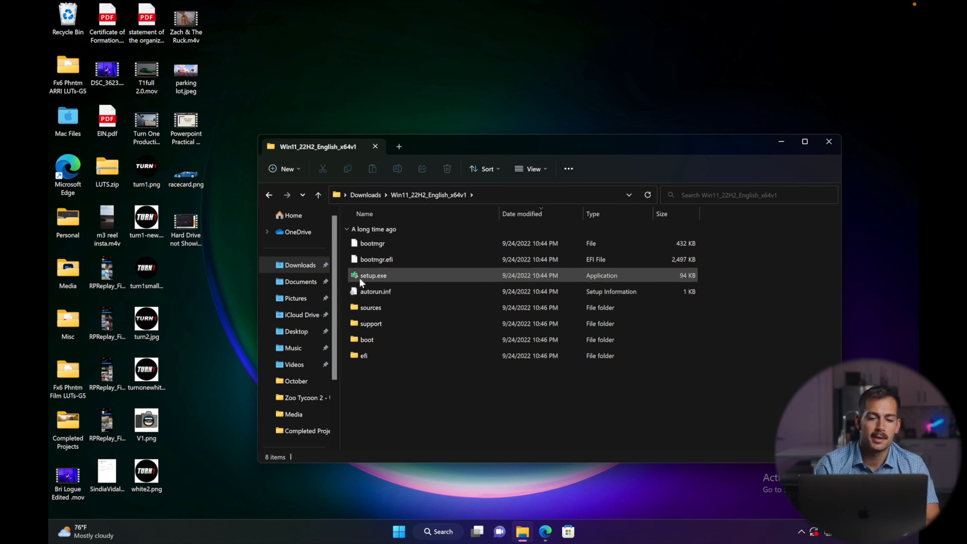
pyautogui.moveTo(367, 278)
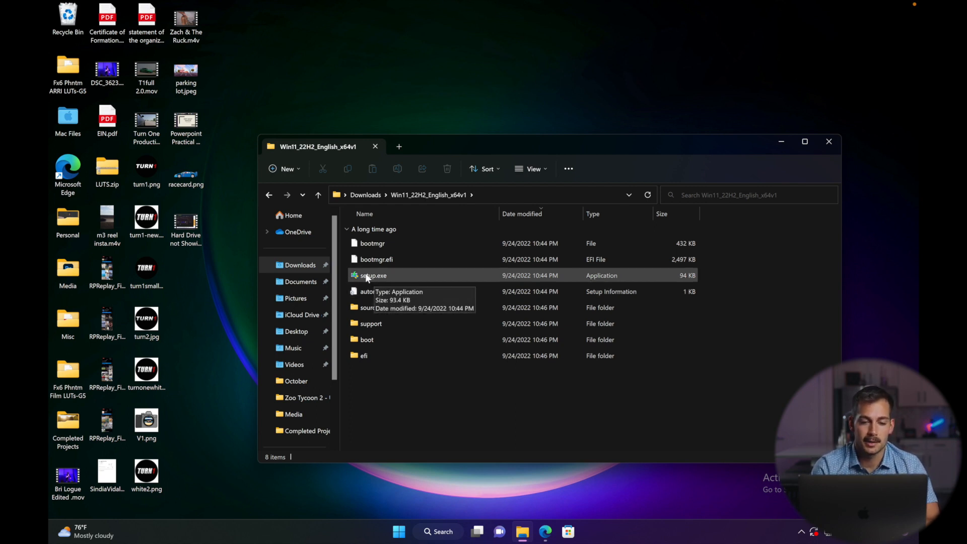
# Step: Run setup.exe from the mounted image and grant it administrator permission in the UAC prompt
pyautogui.doubleClick(372, 275)
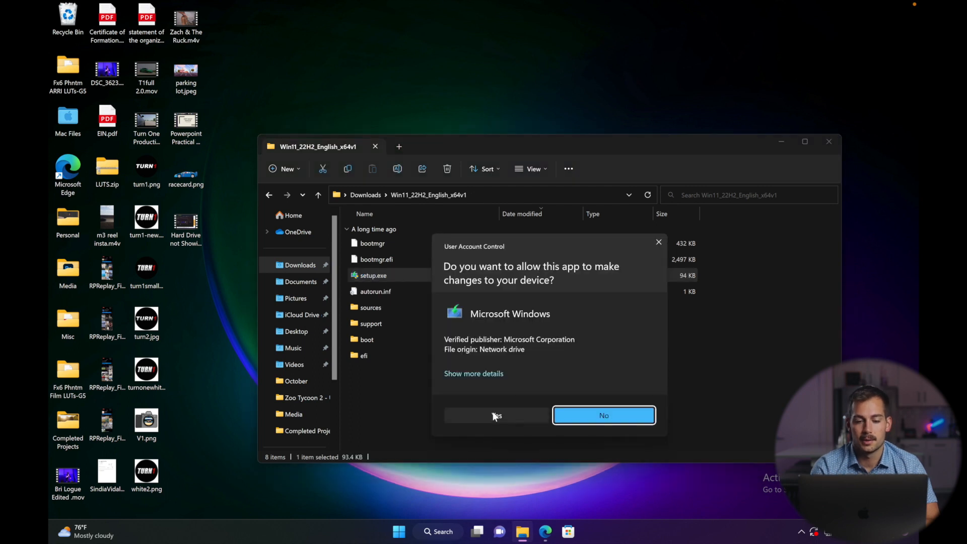
pyautogui.click(496, 416)
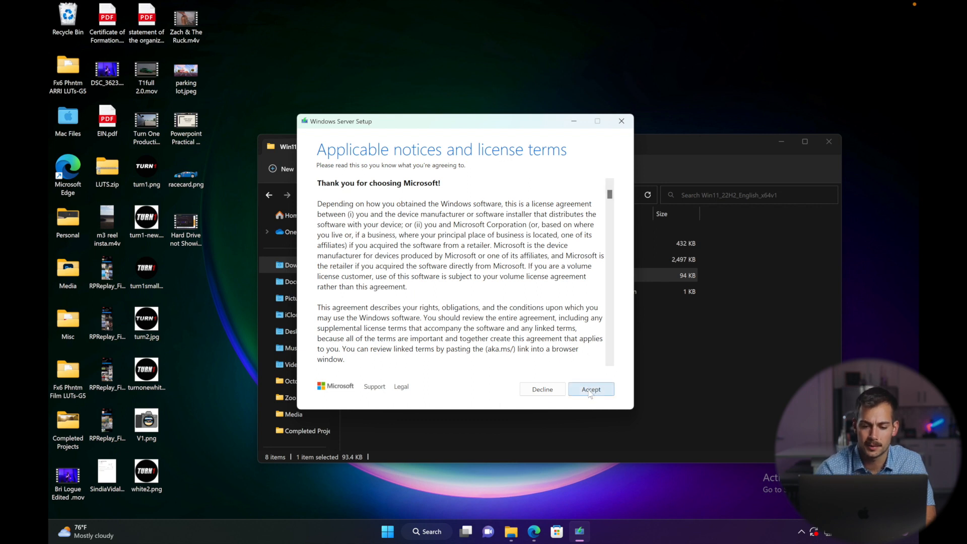
# Step: Accept the license, keep files, settings and apps, and begin installing Windows 11 Pro at 0%
pyautogui.click(590, 389)
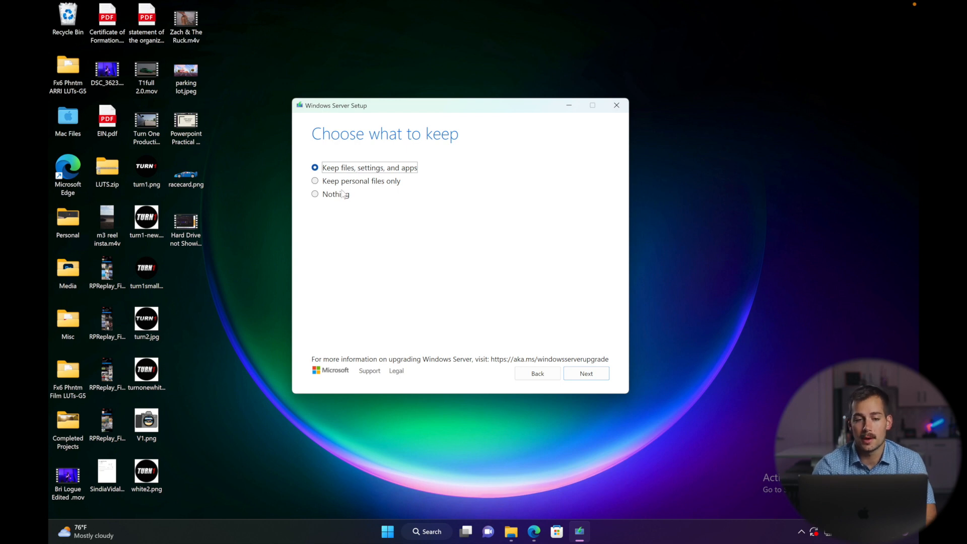
pyautogui.click(586, 372)
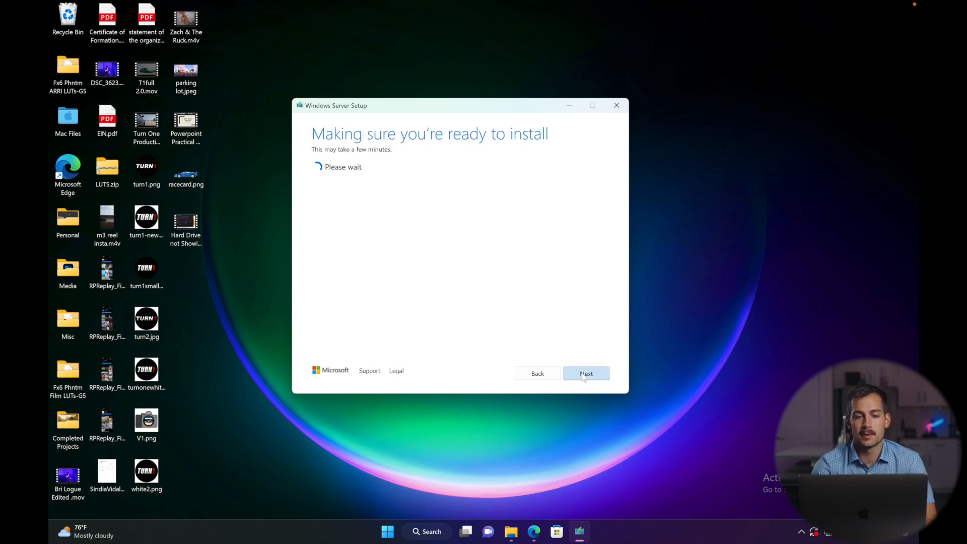
pyautogui.click(585, 373)
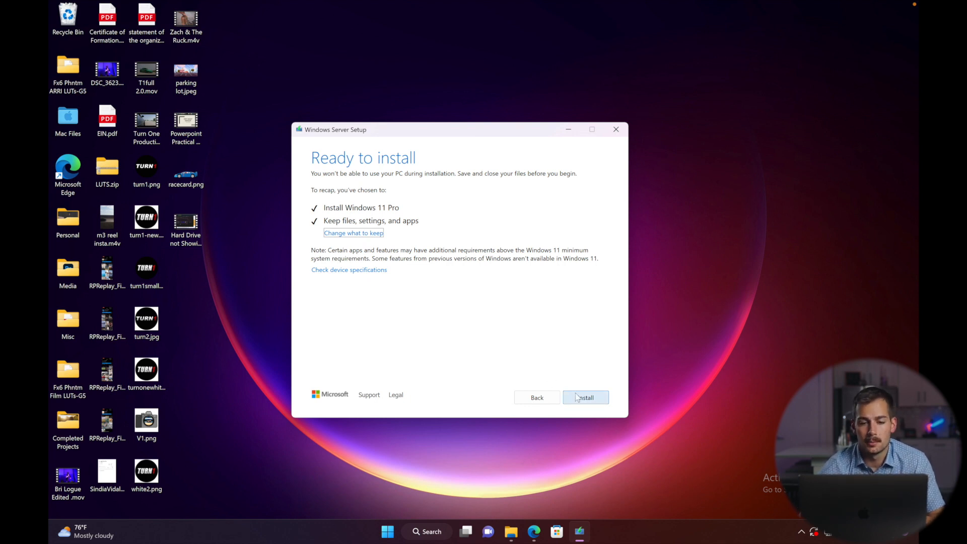
pyautogui.click(585, 397)
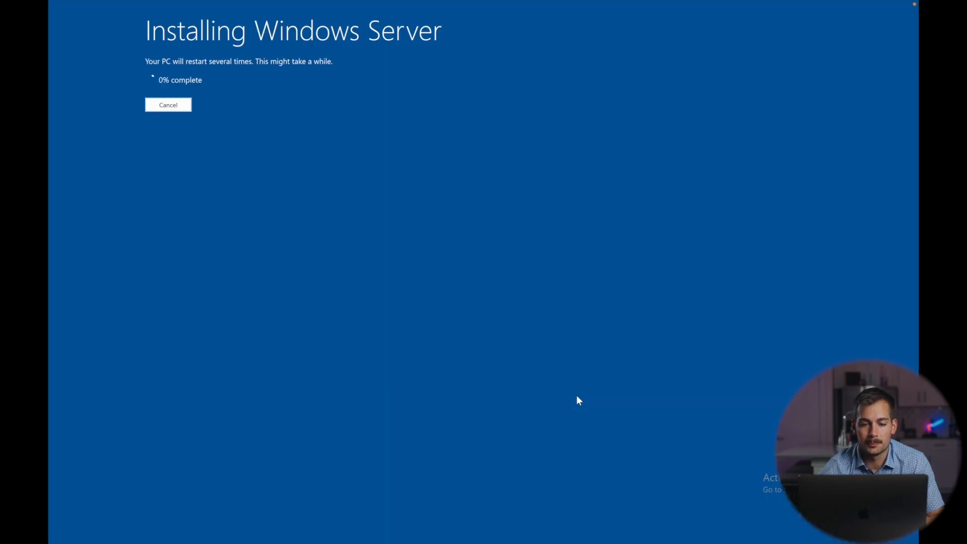